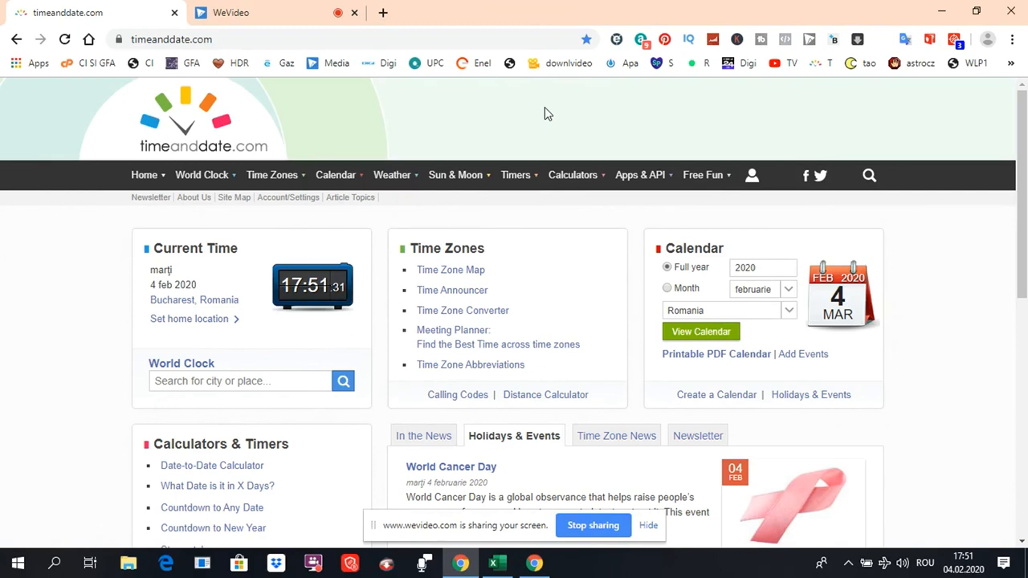
pyautogui.moveTo(493, 123)
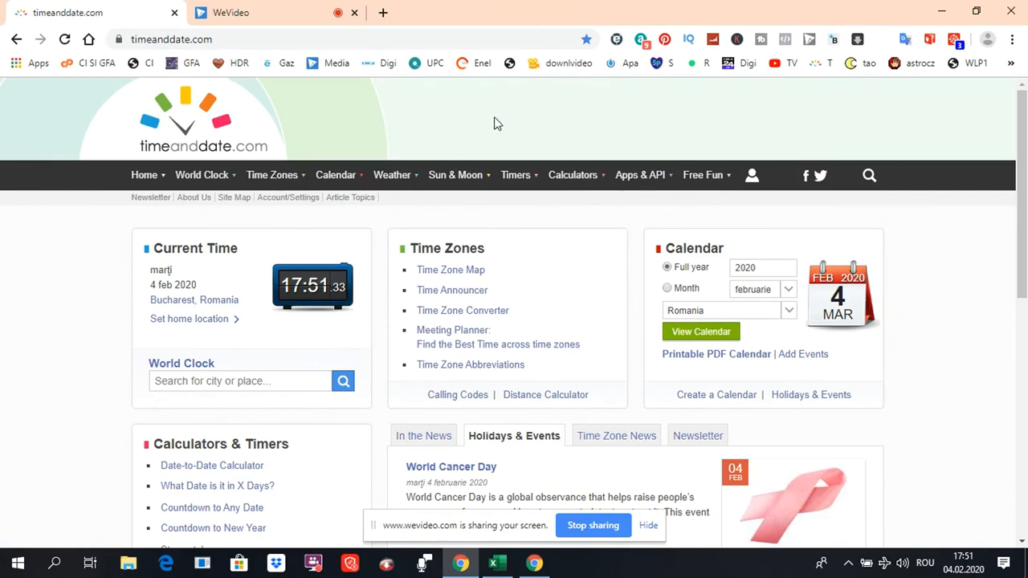
pyautogui.moveTo(520, 122)
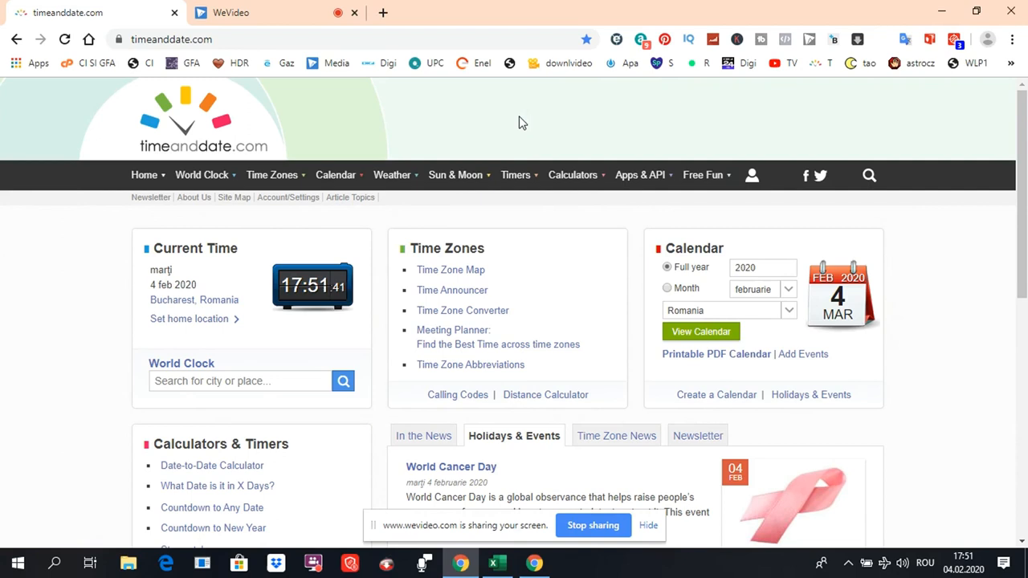
# Step: Open Calendar > Holidays Worldwide and scroll the country list toward the G countries
pyautogui.click(334, 174)
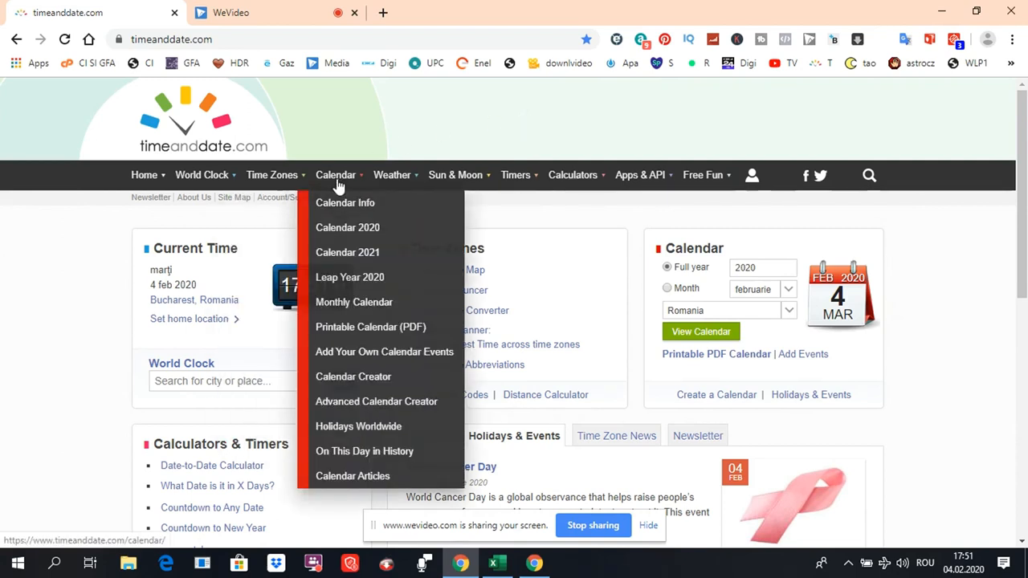
pyautogui.moveTo(358, 426)
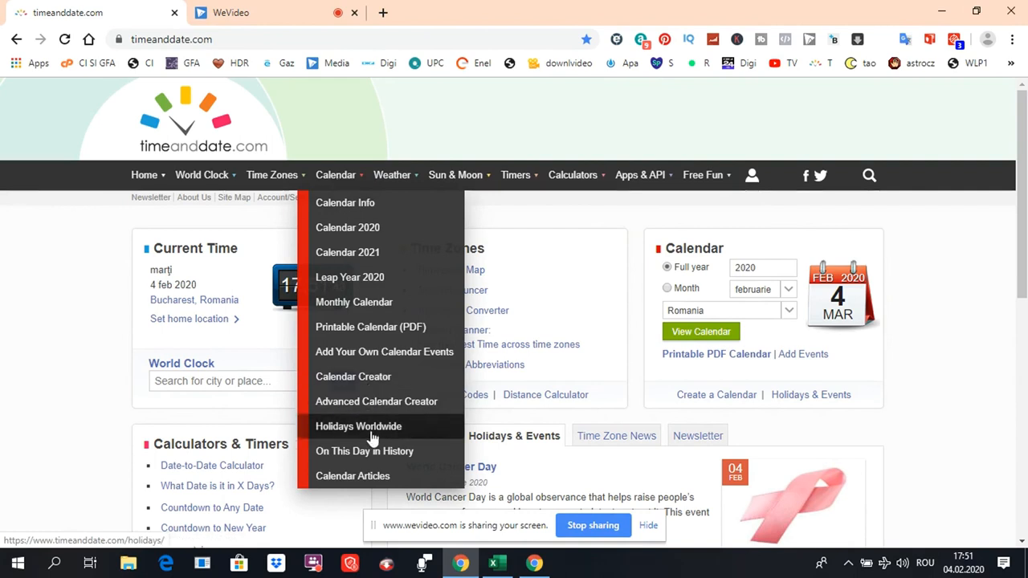
pyautogui.click(358, 425)
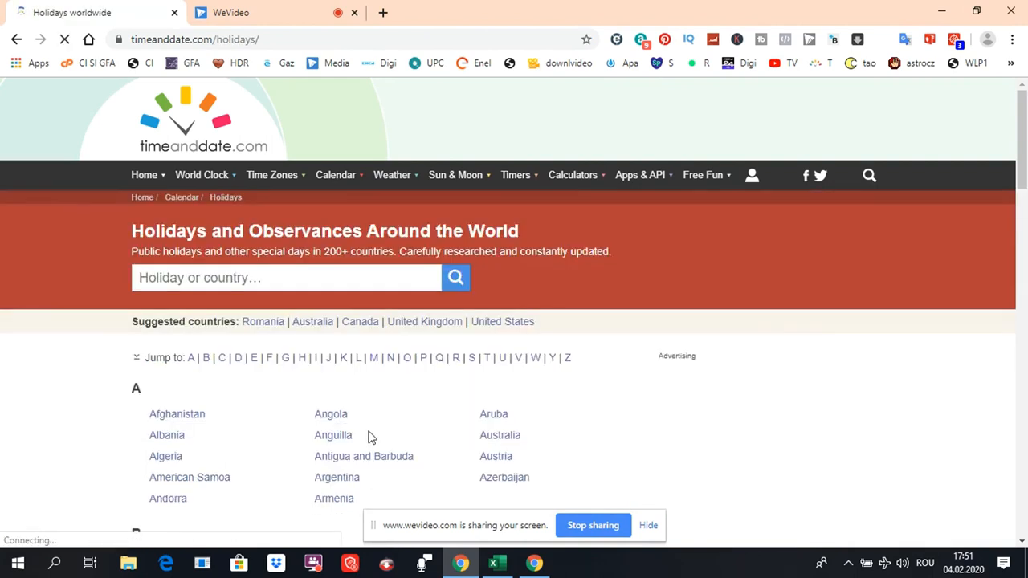
pyautogui.scroll(-3)
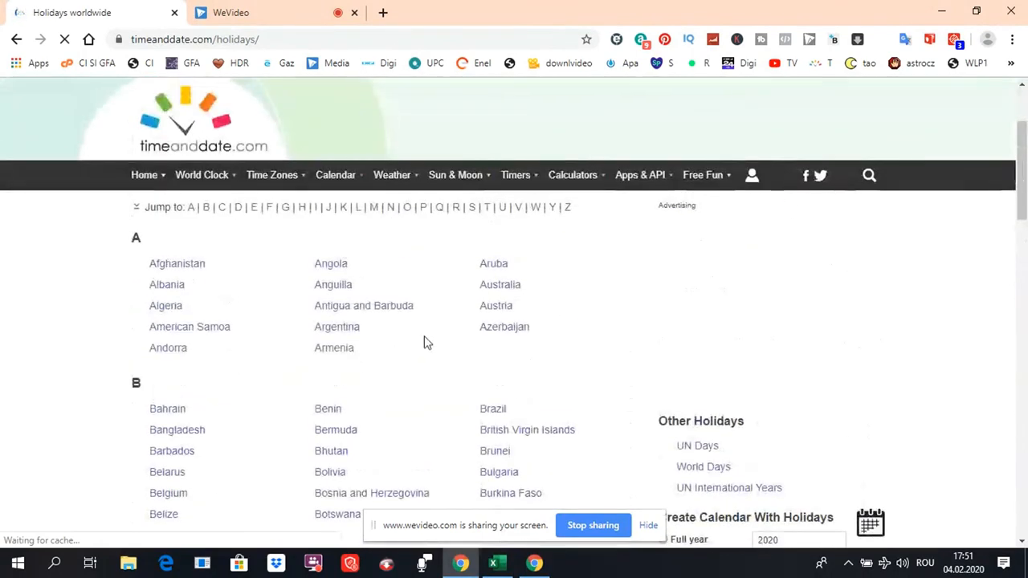
pyautogui.click(144, 175)
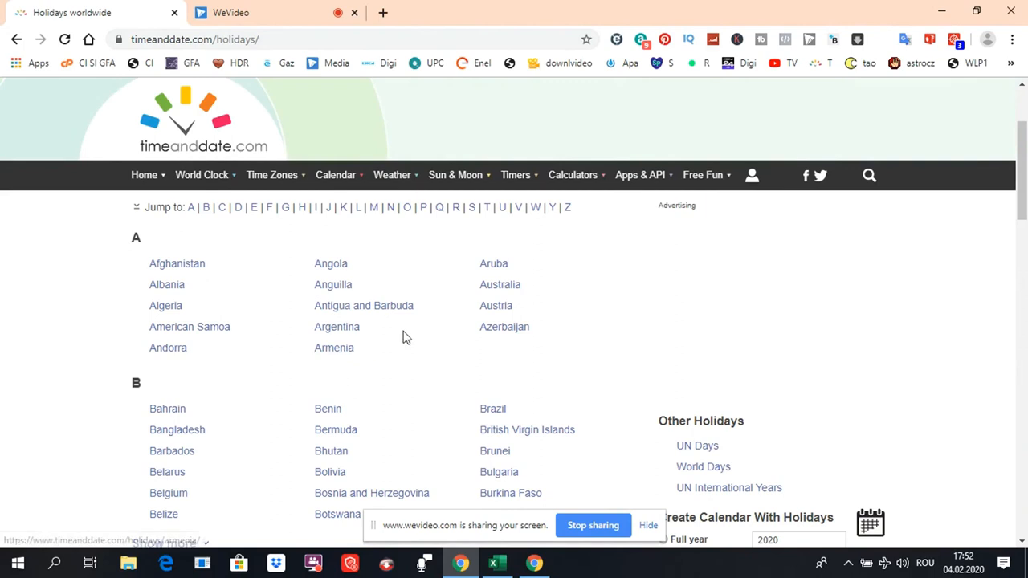
pyautogui.moveTo(598, 341)
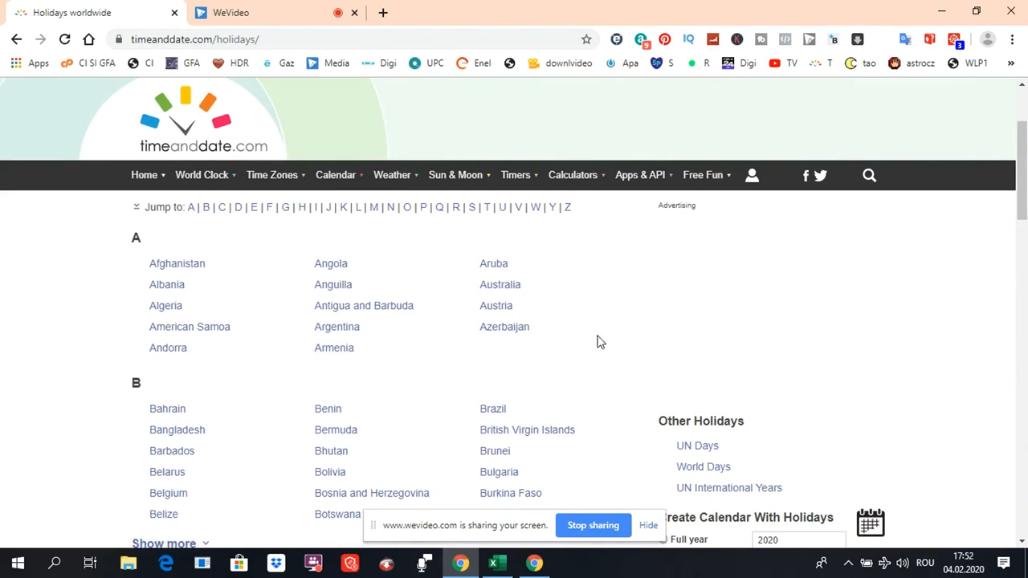
pyautogui.scroll(-3)
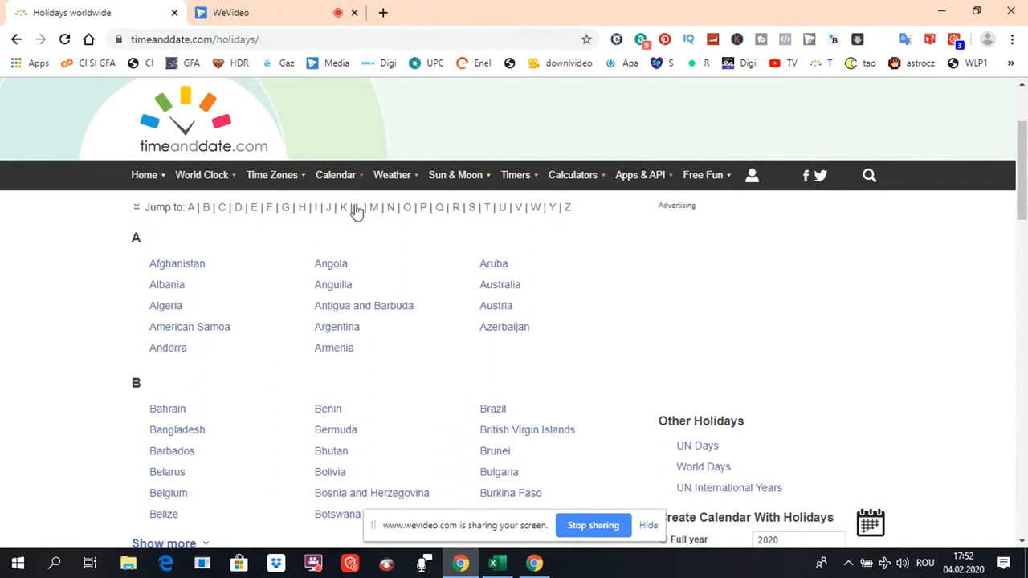
pyautogui.moveTo(286, 207)
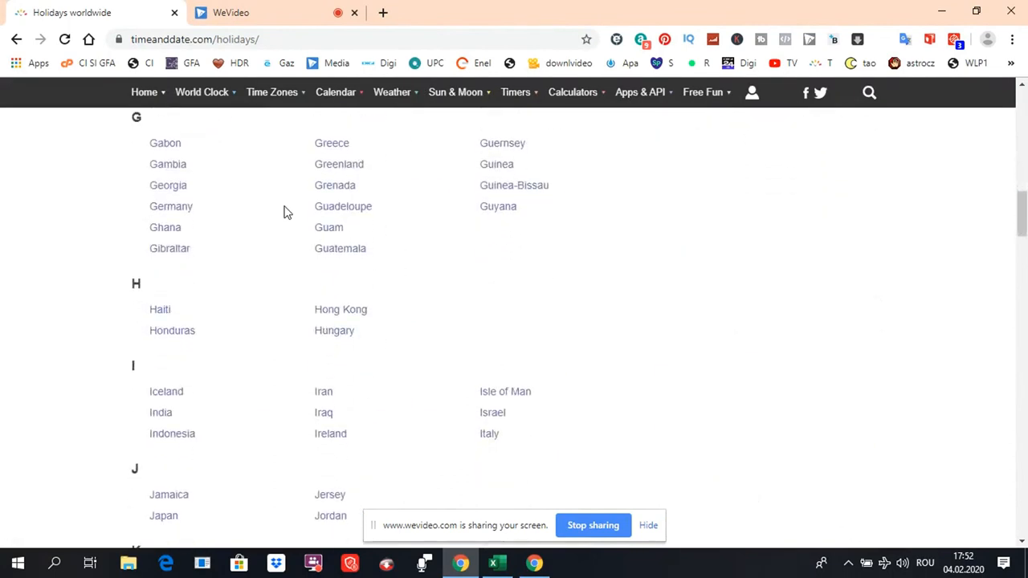
# Step: Open Greece's 2020 holidays and observances and scroll through the dates from January to December
pyautogui.click(332, 143)
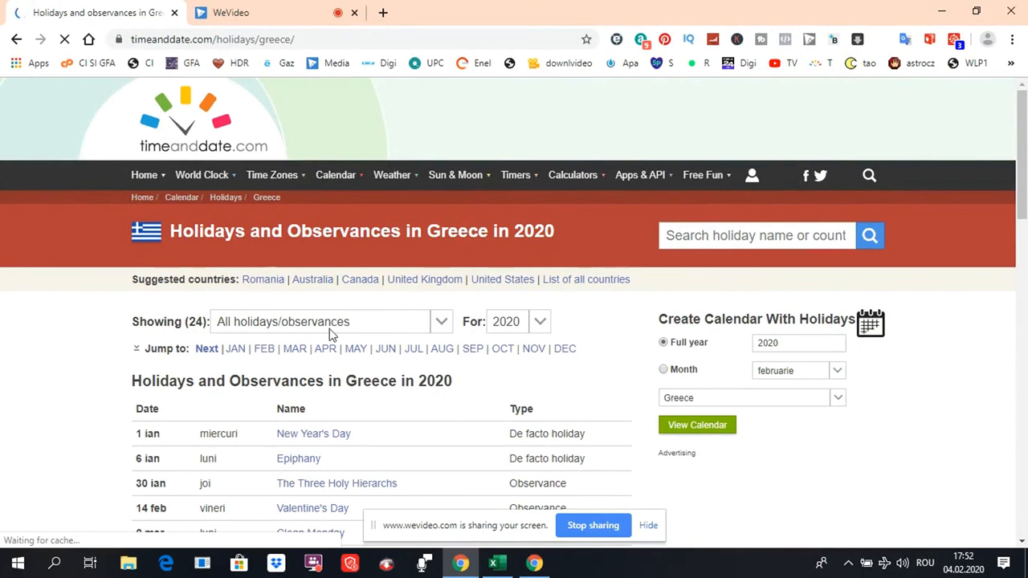
pyautogui.moveTo(279, 328)
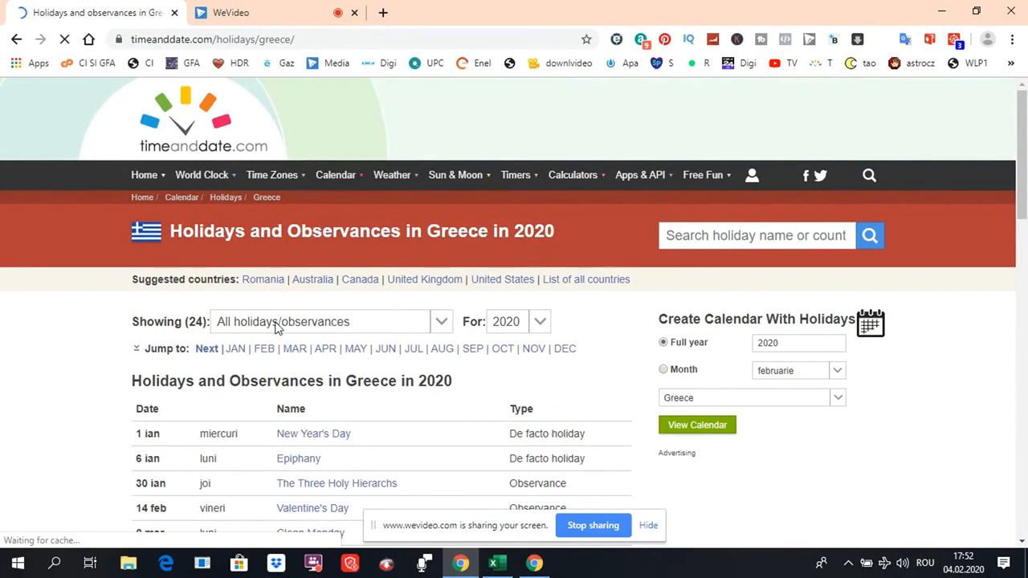
pyautogui.moveTo(468, 329)
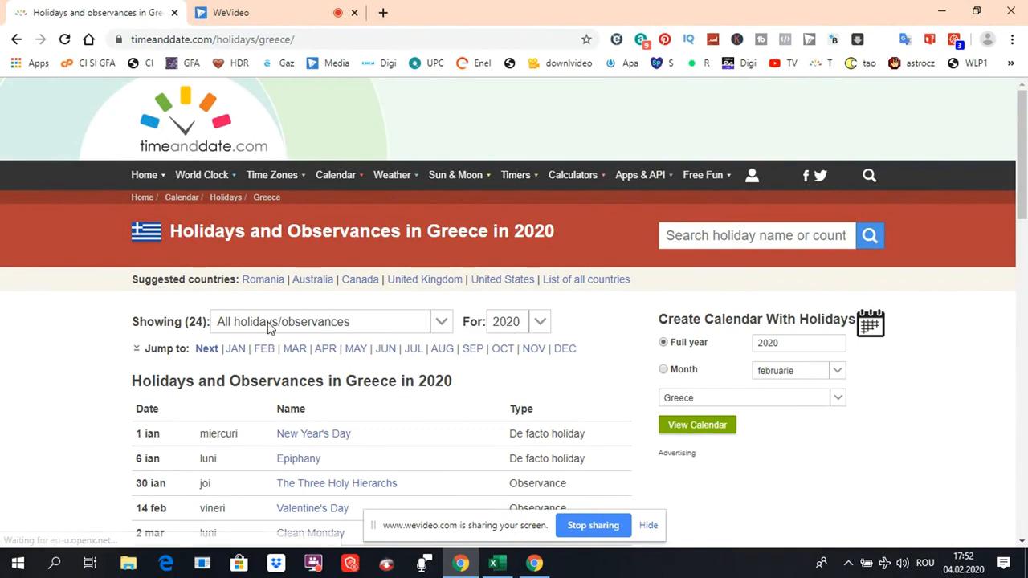
pyautogui.scroll(-3)
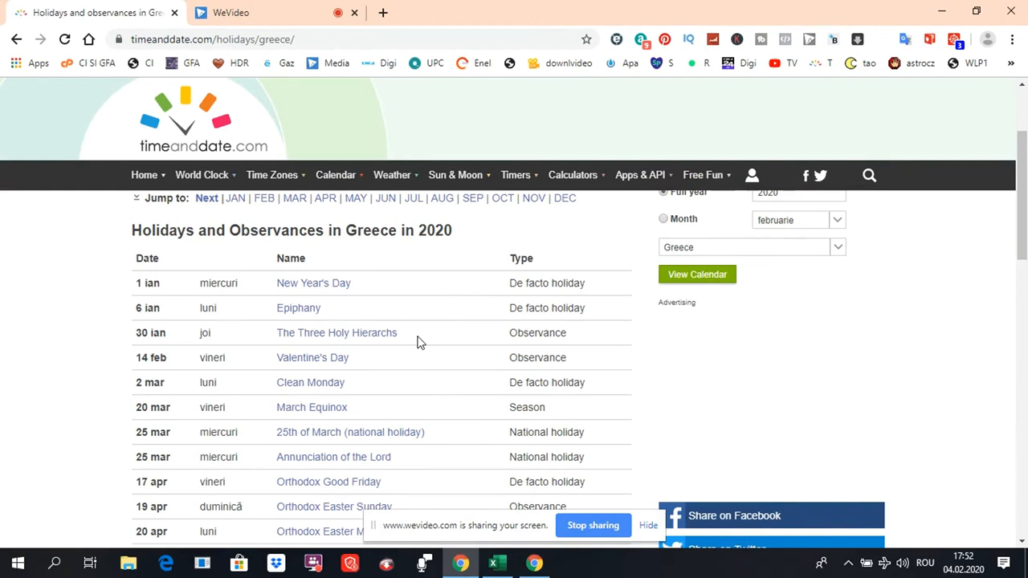
pyautogui.moveTo(682, 404)
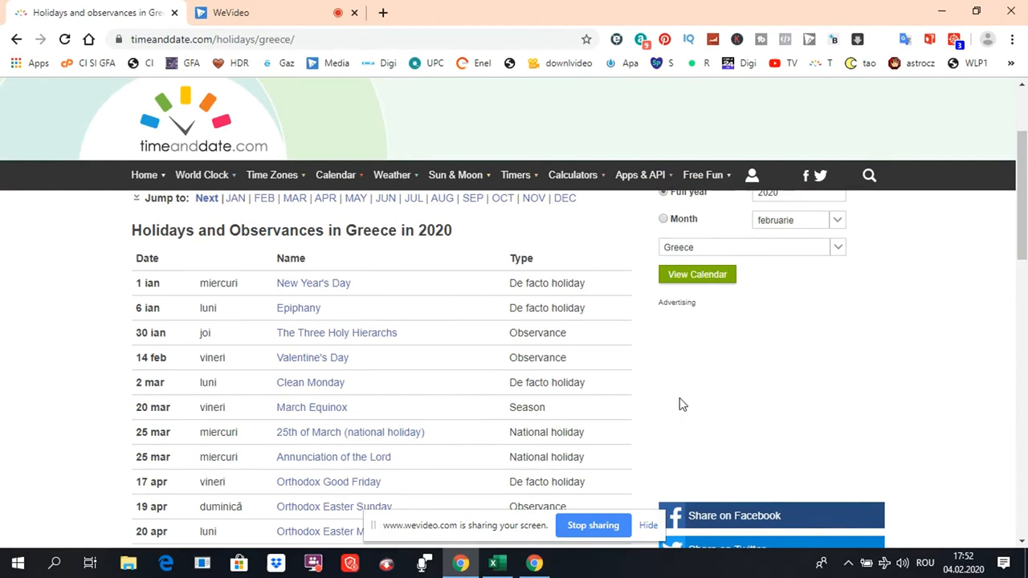
pyautogui.moveTo(795, 363)
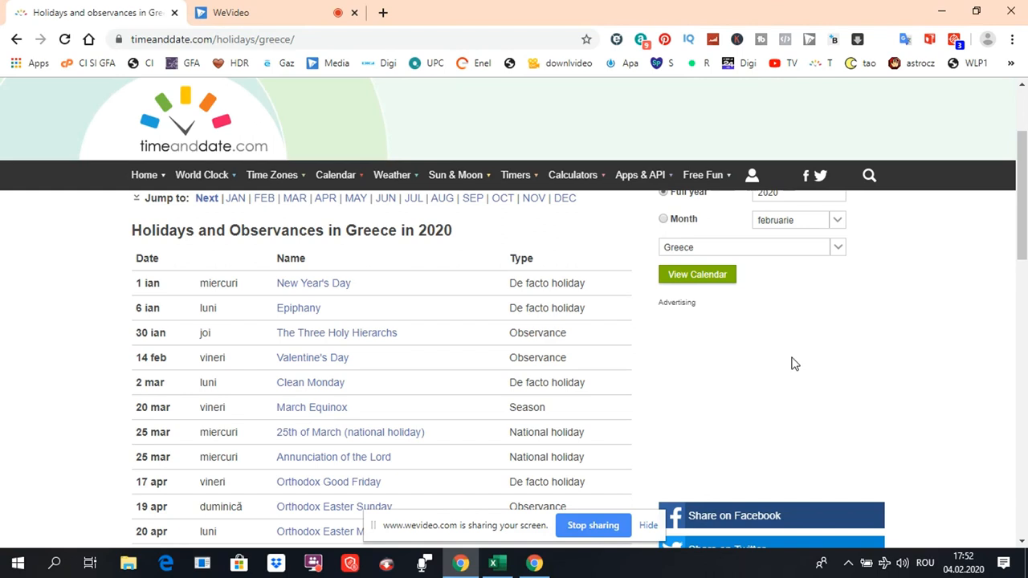
pyautogui.moveTo(709, 363)
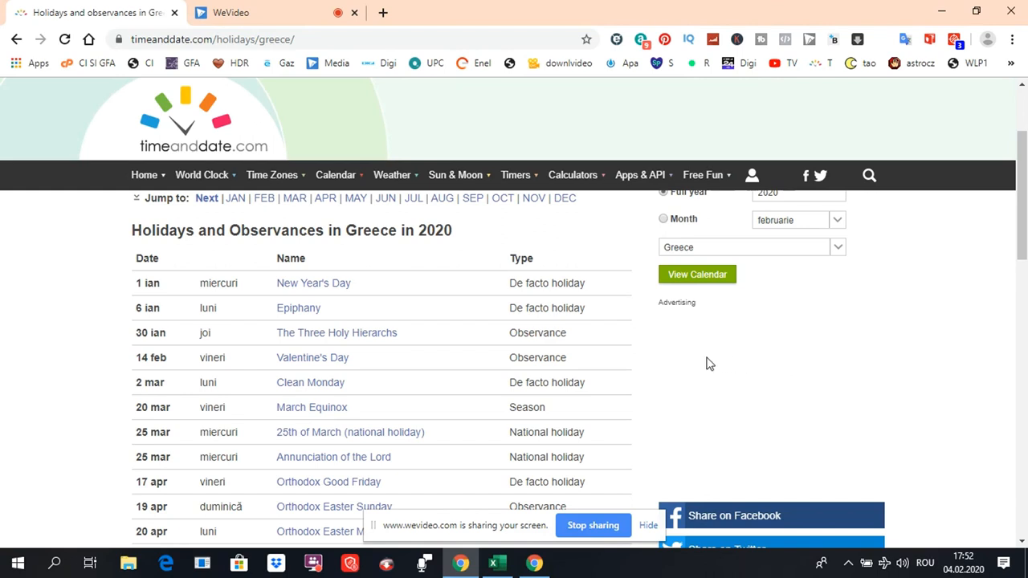
pyautogui.moveTo(165, 293)
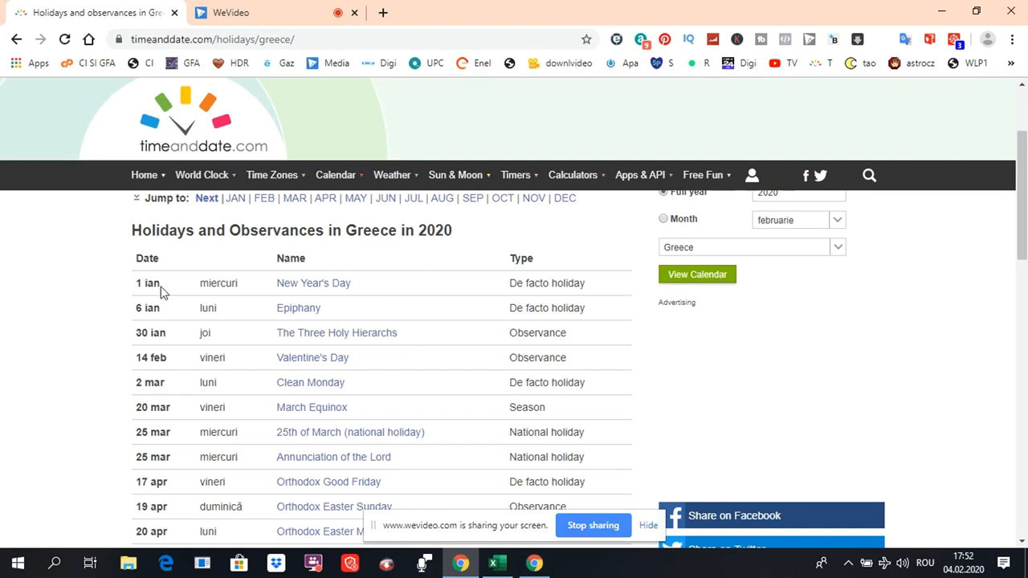
pyautogui.scroll(-3)
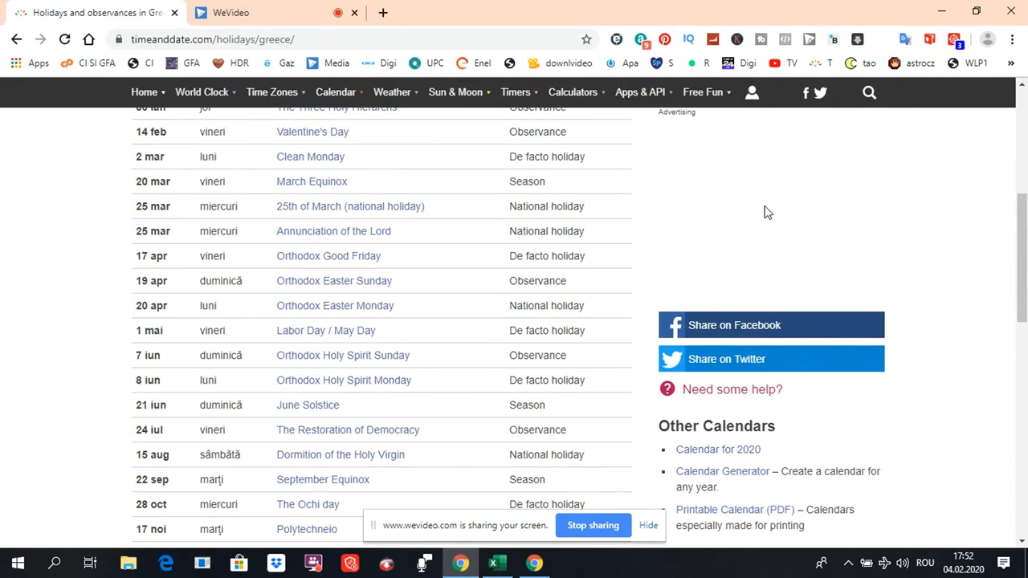
pyautogui.scroll(-3)
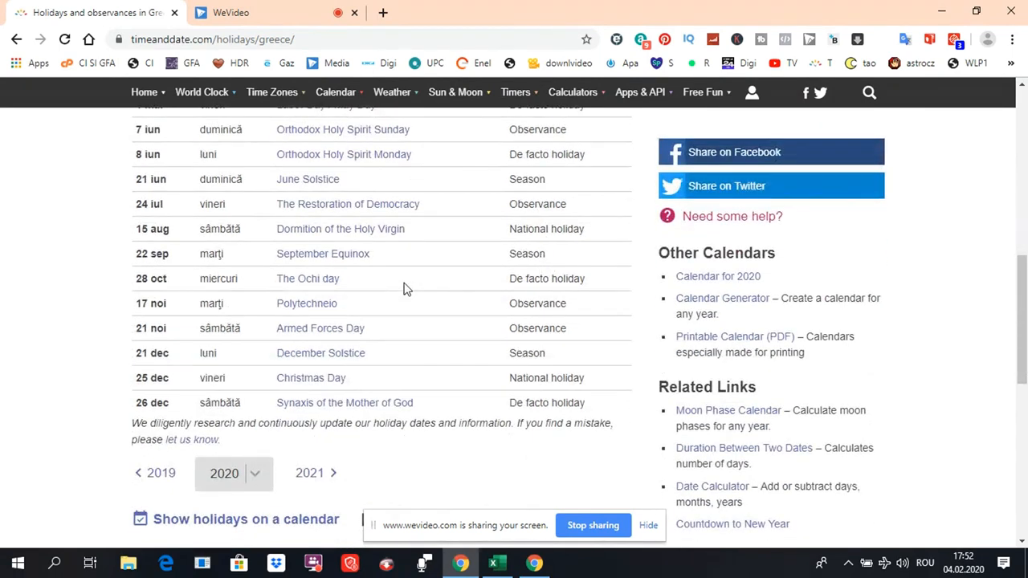
pyautogui.scroll(3)
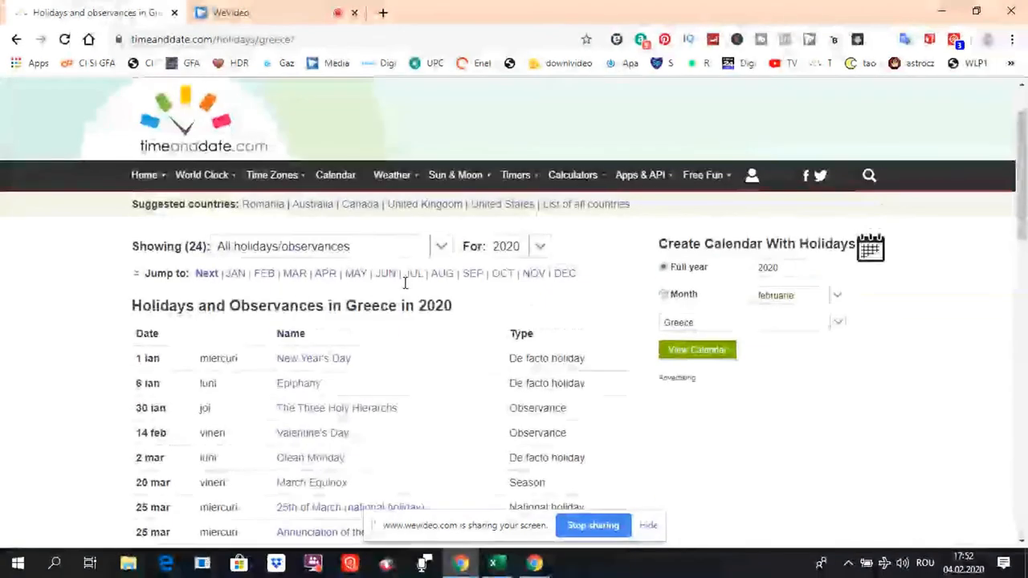
# Step: Keep the holiday year at 2020 and review the Greece table from its top
pyautogui.click(538, 246)
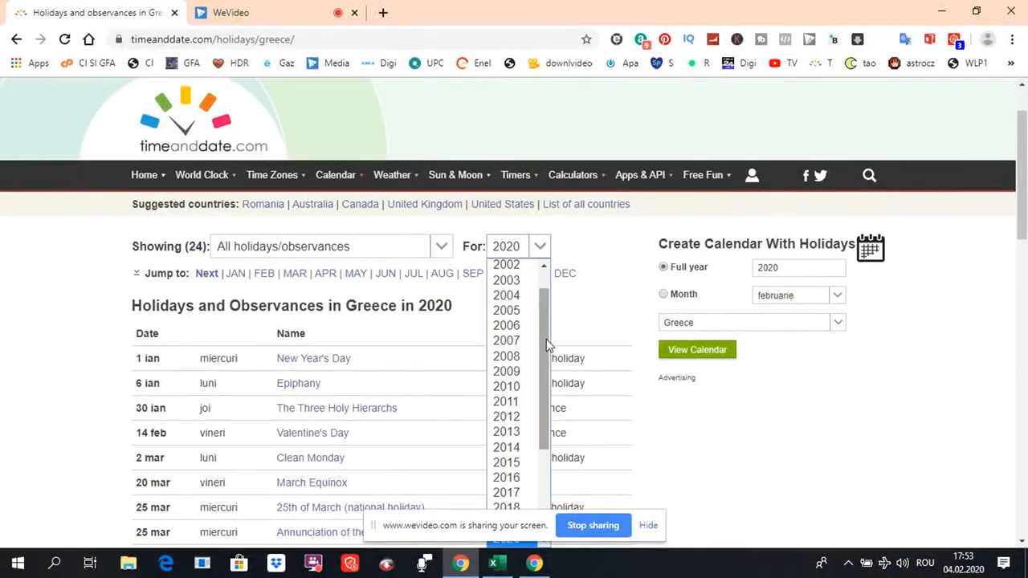
pyautogui.scroll(-3)
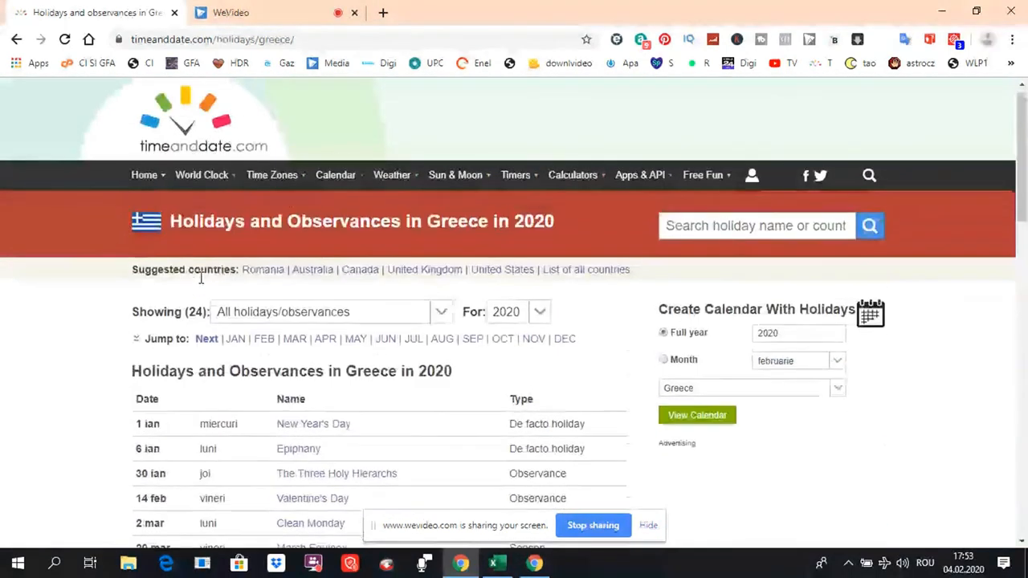
pyautogui.scroll(-3)
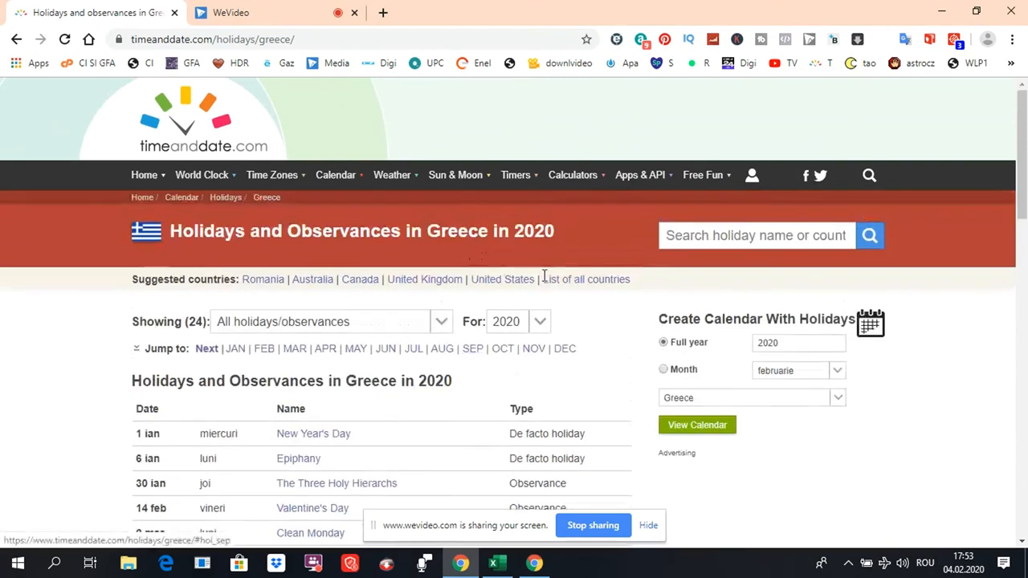
pyautogui.moveTo(550, 279)
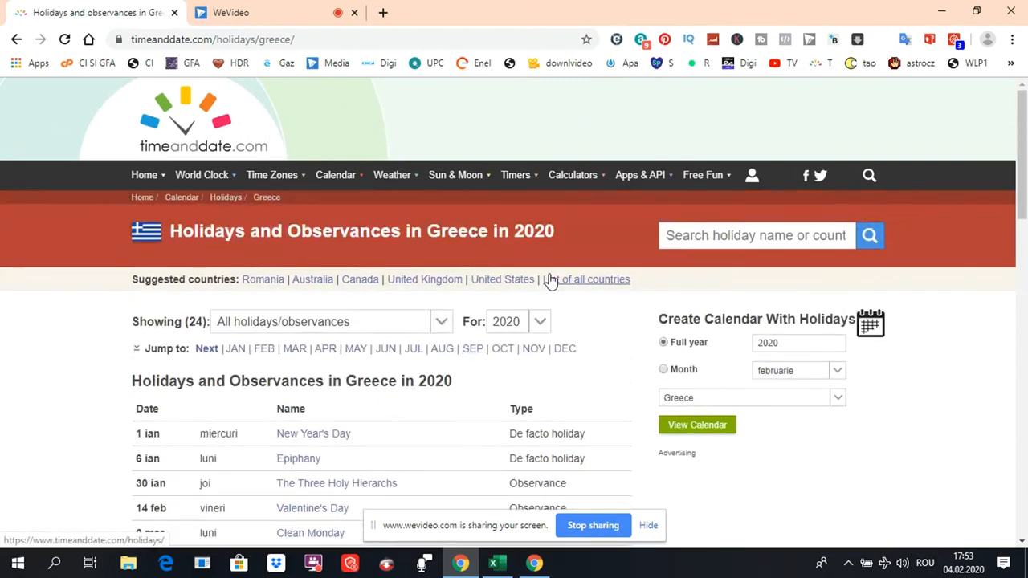
pyautogui.click(271, 174)
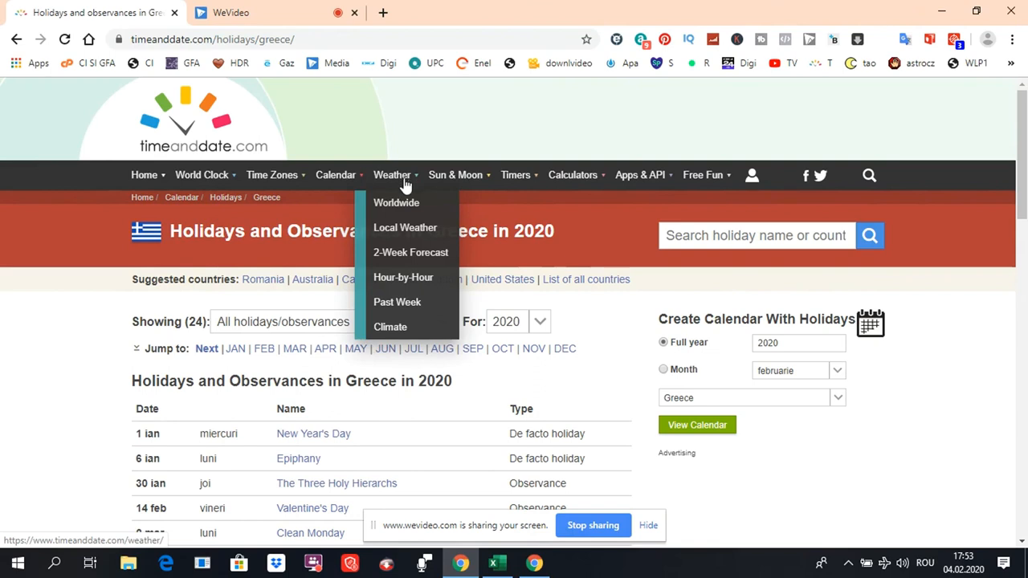
# Step: Open Weather > Worldwide and scroll through the world city temperatures list
pyautogui.click(396, 202)
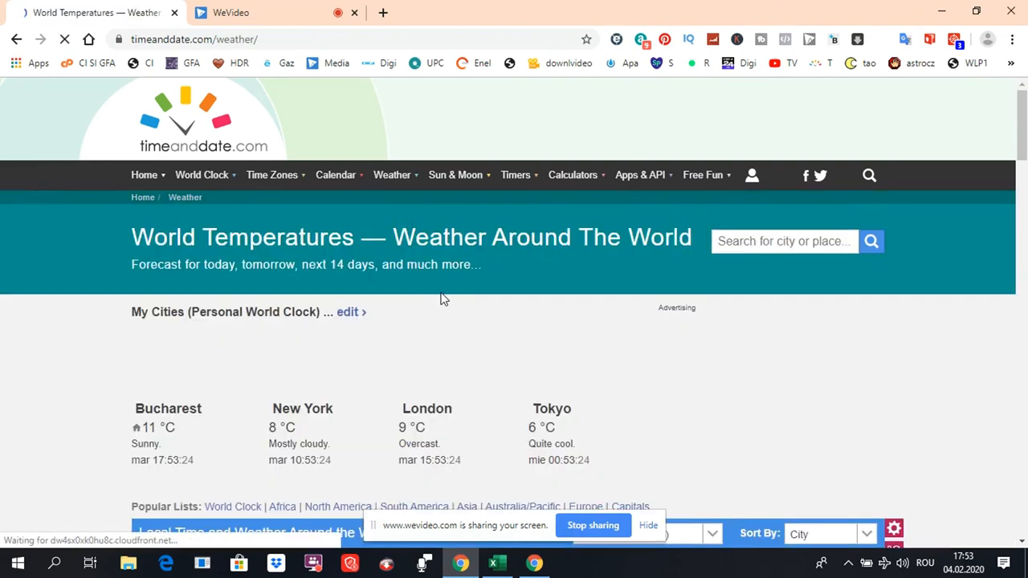
pyautogui.scroll(-3)
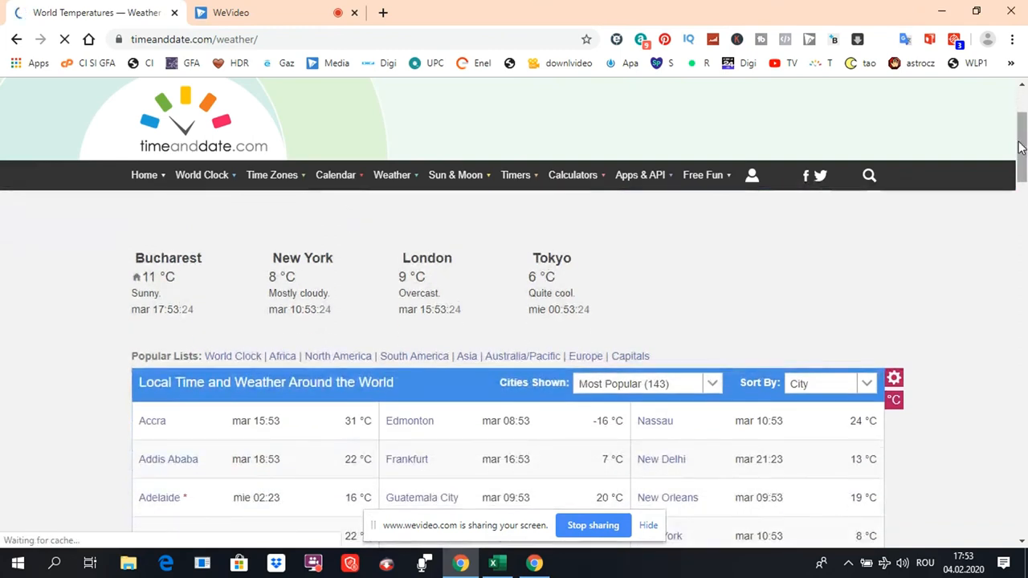
pyautogui.scroll(-3)
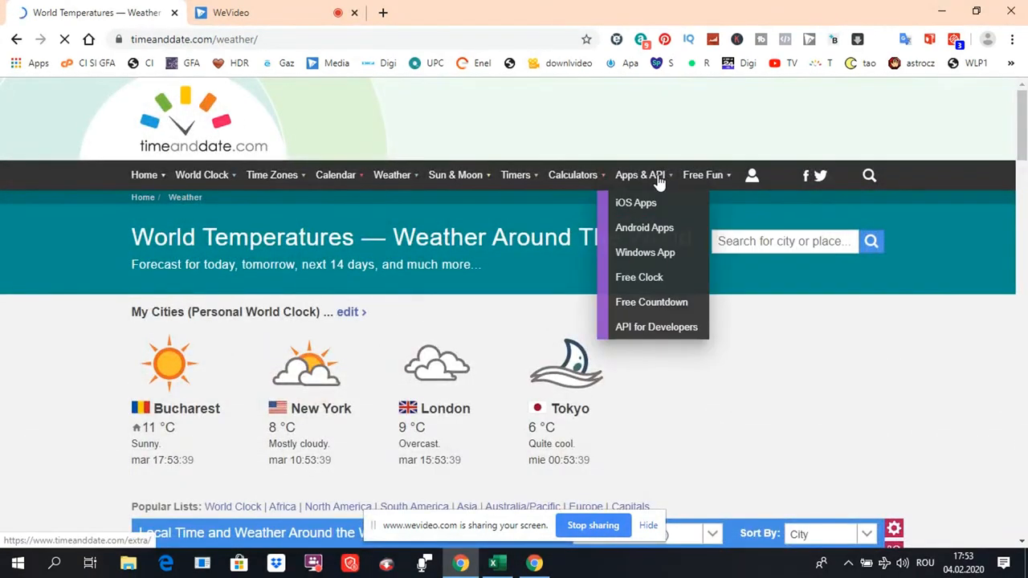
pyautogui.moveTo(635, 203)
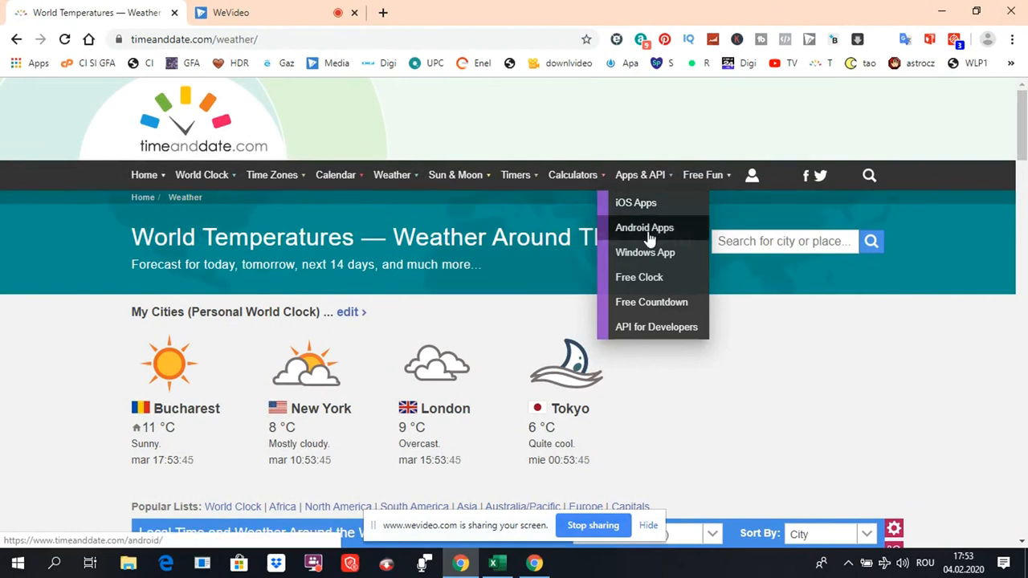
pyautogui.moveTo(645, 252)
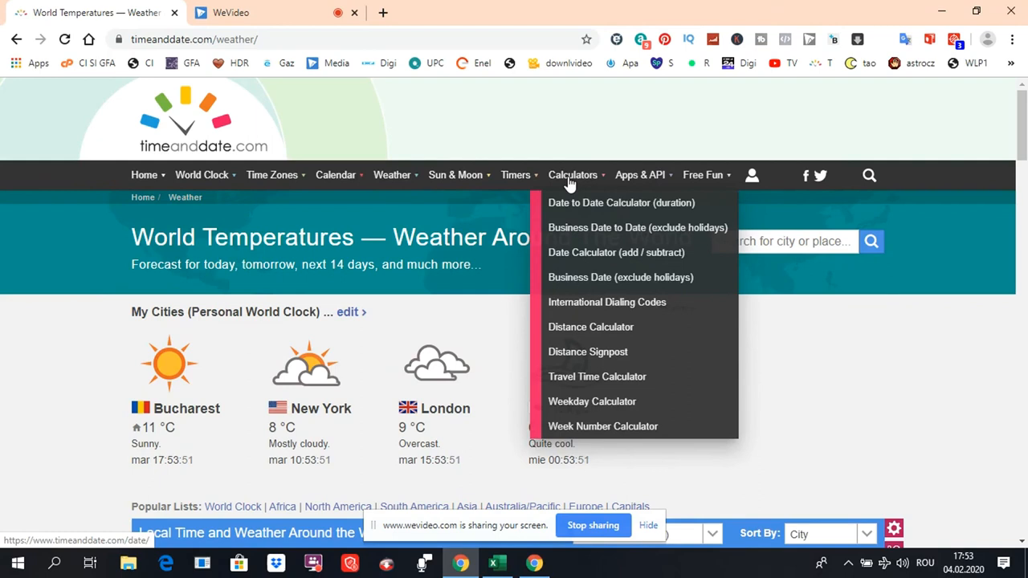
pyautogui.moveTo(590, 327)
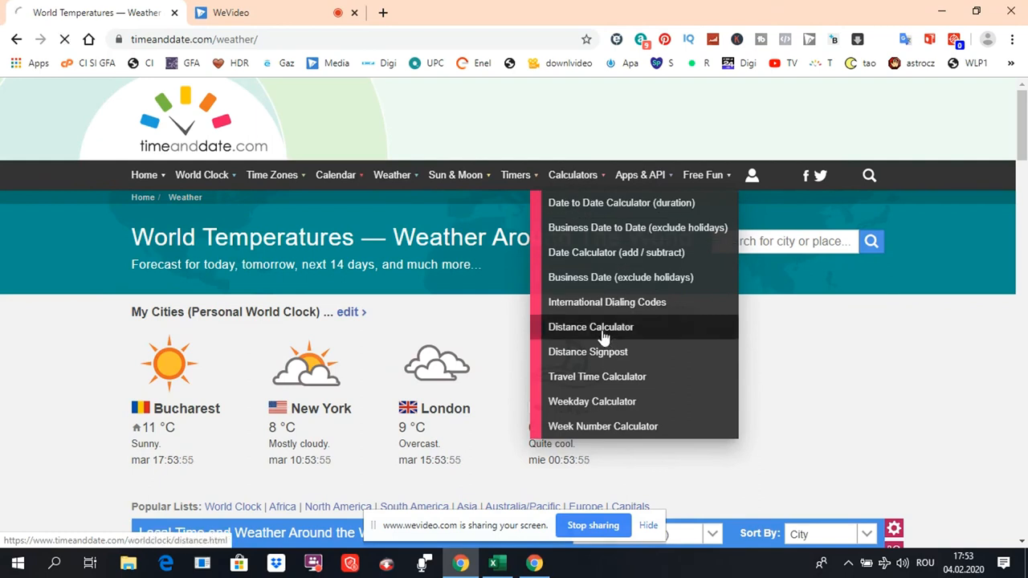
# Step: Set the Distance Calculator from Buenos Aires, Argentina to Canberra, Australia
pyautogui.click(590, 327)
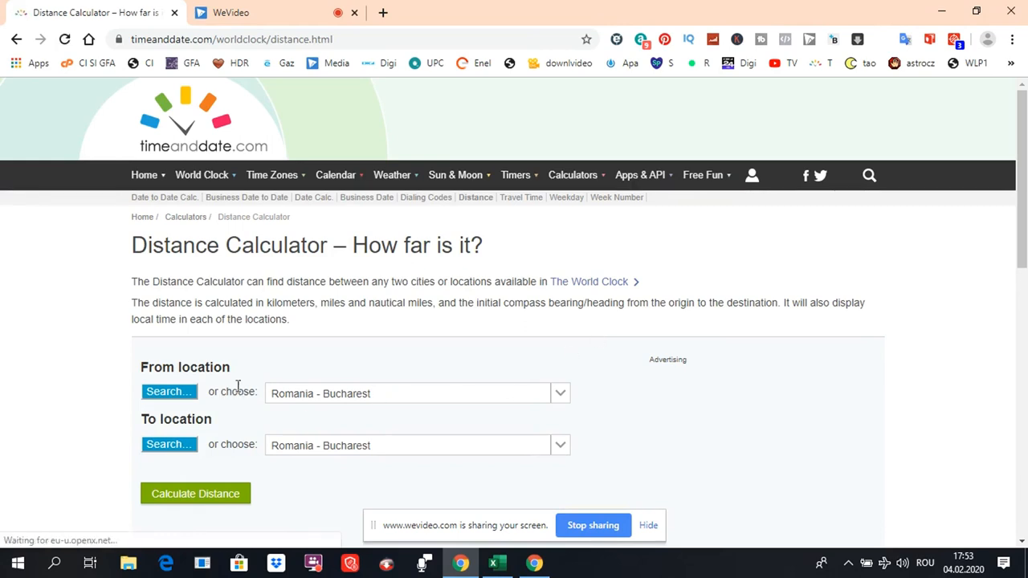
pyautogui.click(417, 392)
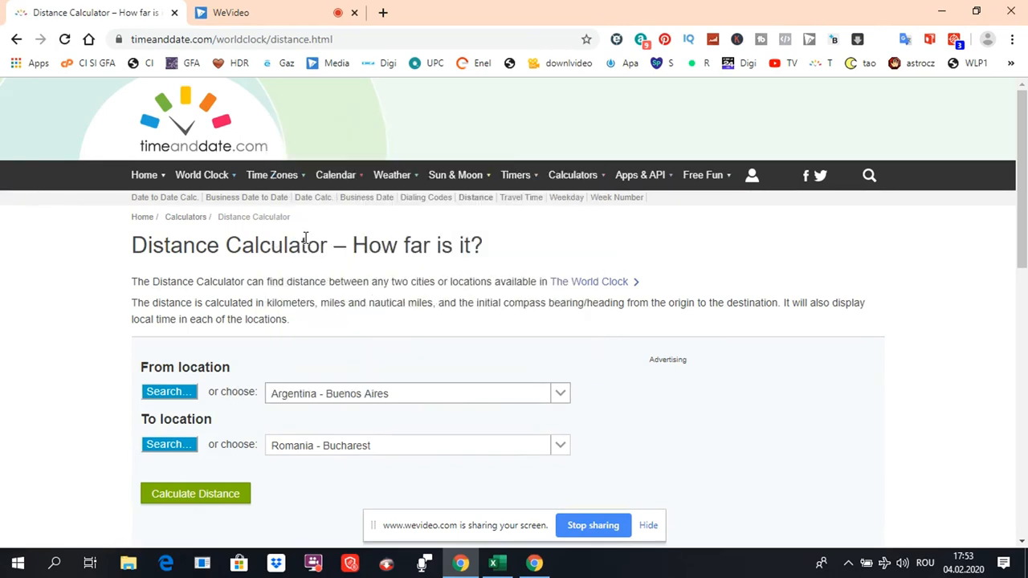
pyautogui.click(416, 445)
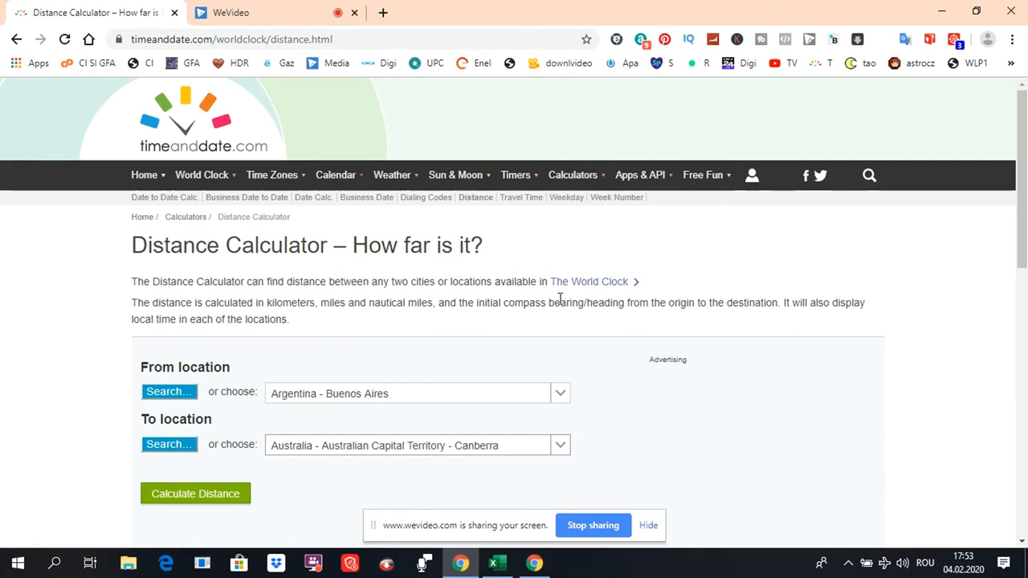
pyautogui.click(334, 175)
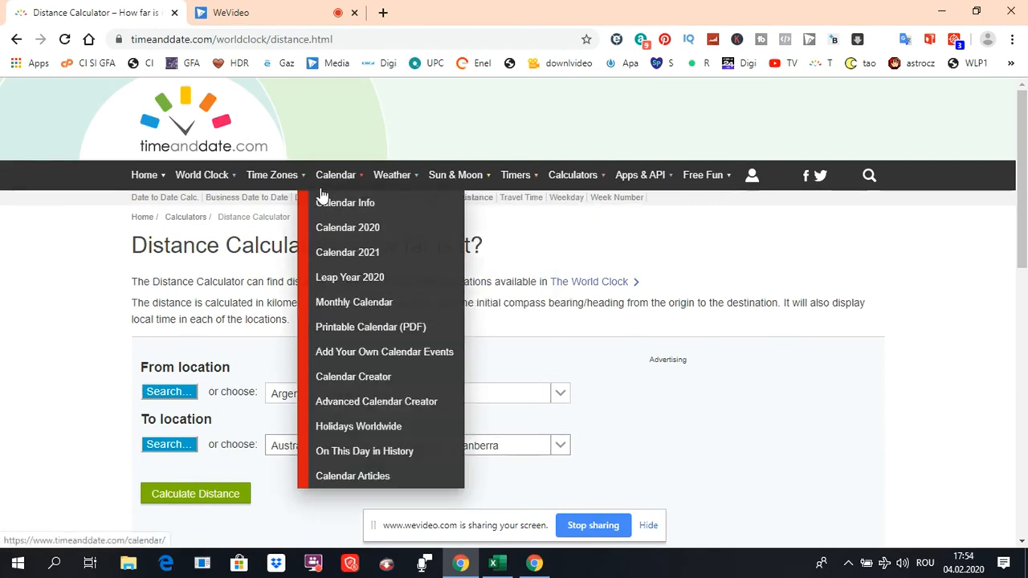
pyautogui.moveTo(353, 285)
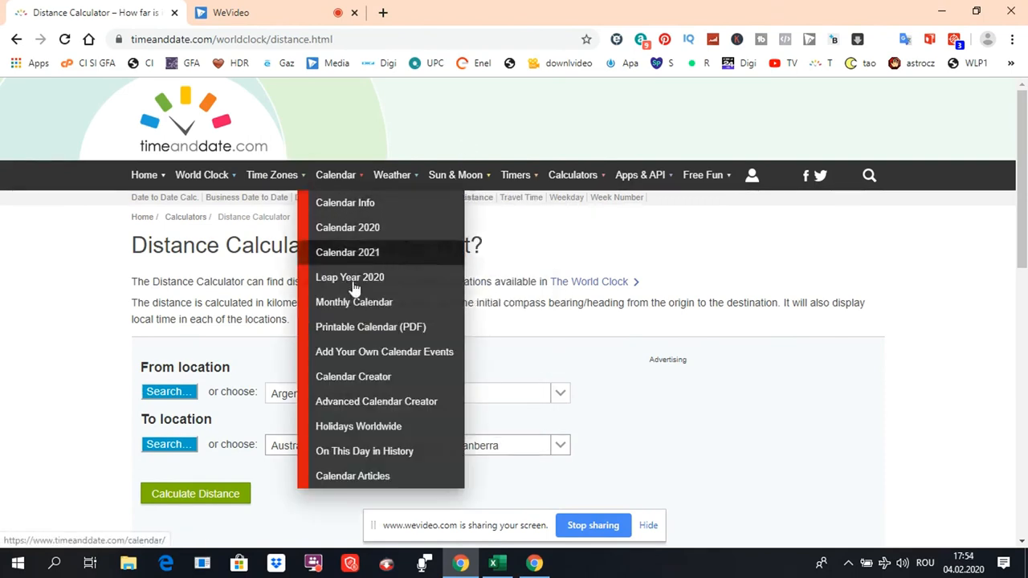
# Step: Scroll today's On This Day in History events, then open the Fun Holidays list
pyautogui.click(364, 450)
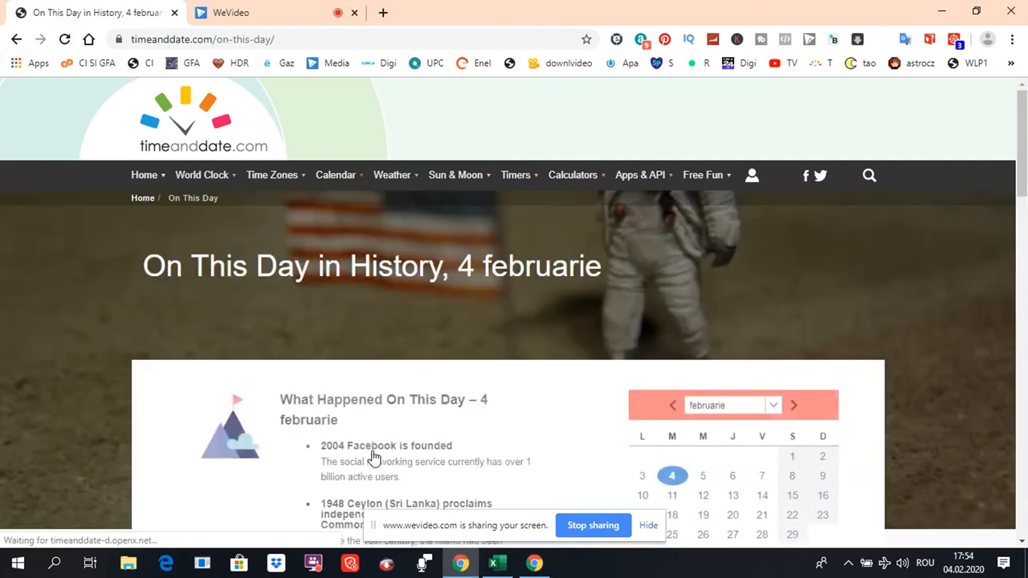
pyautogui.scroll(-3)
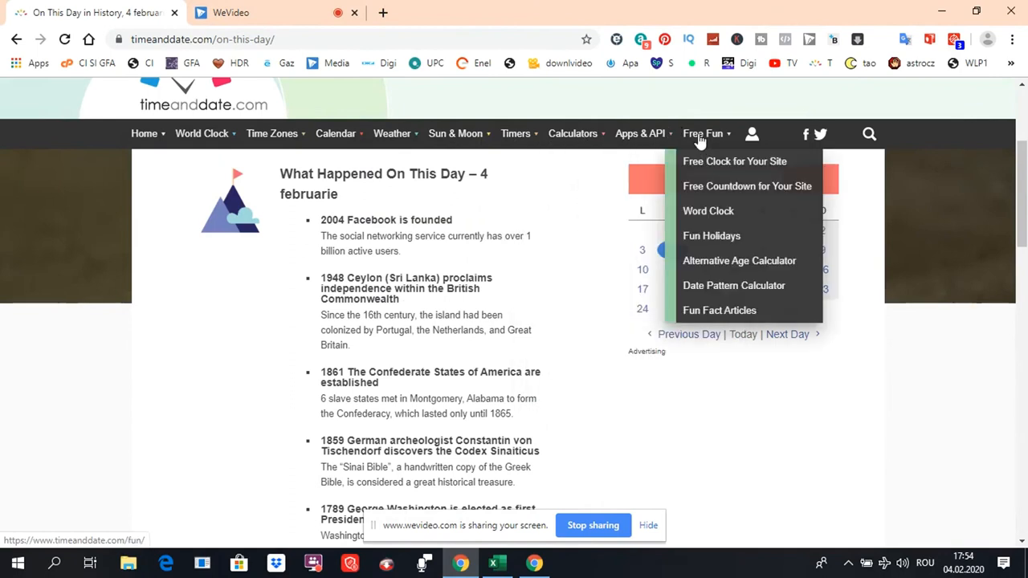
pyautogui.moveTo(705, 143)
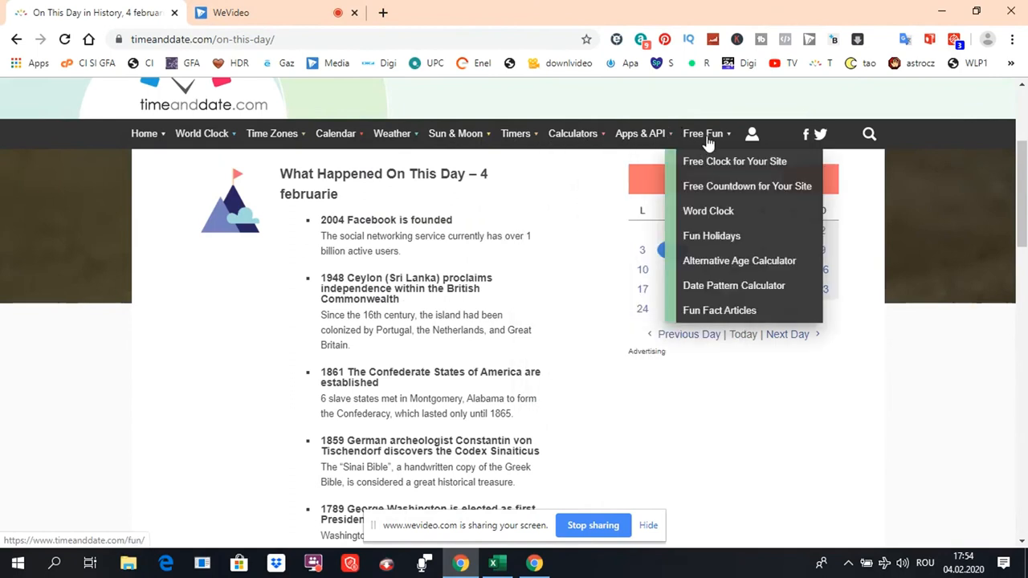
pyautogui.moveTo(712, 235)
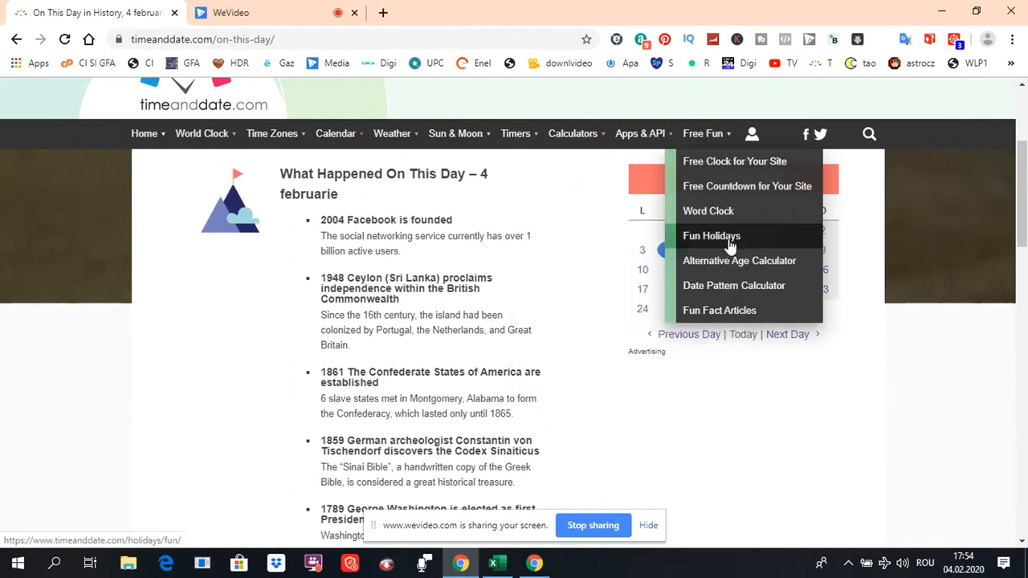
pyautogui.click(711, 235)
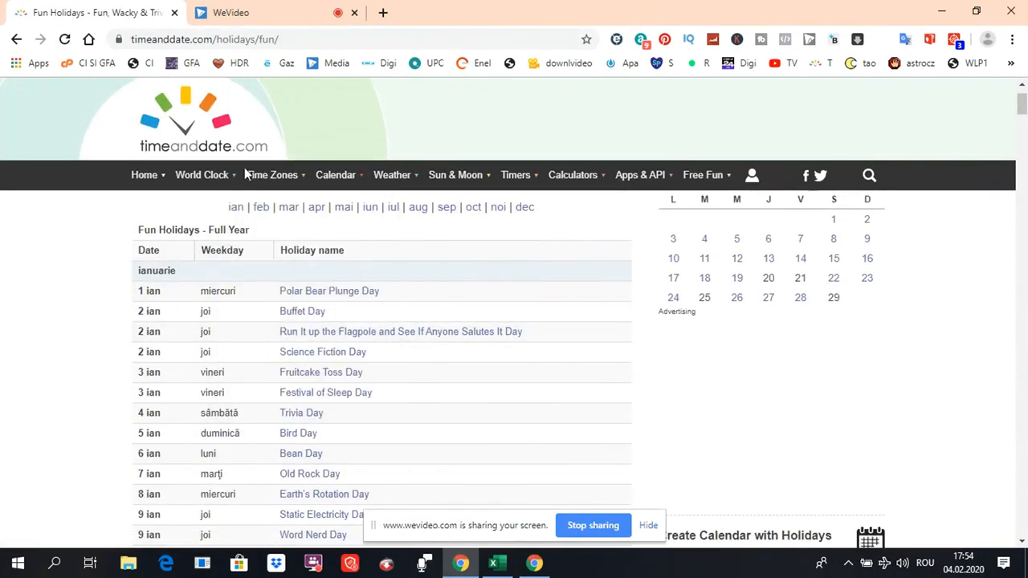
pyautogui.moveTo(605, 297)
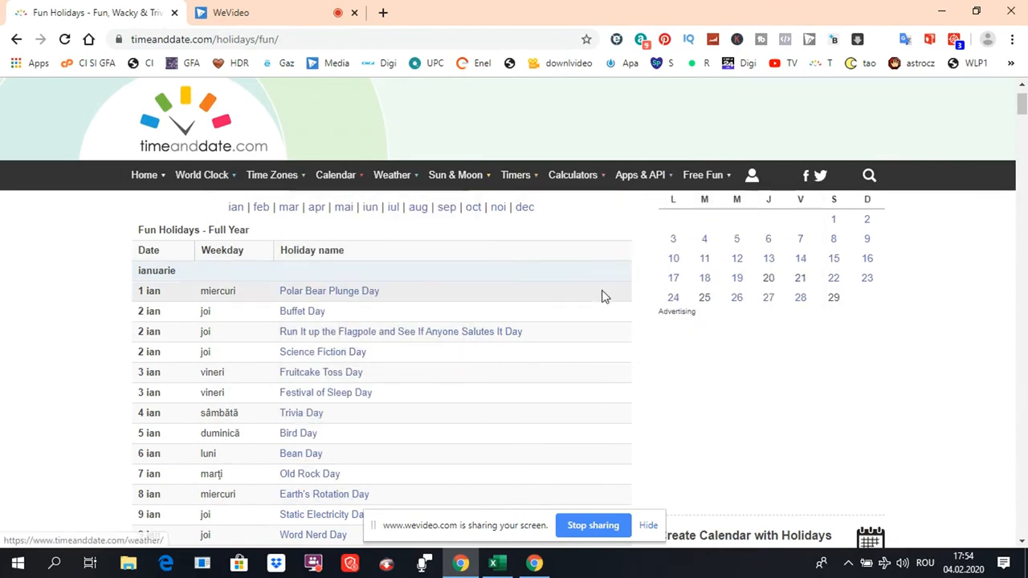